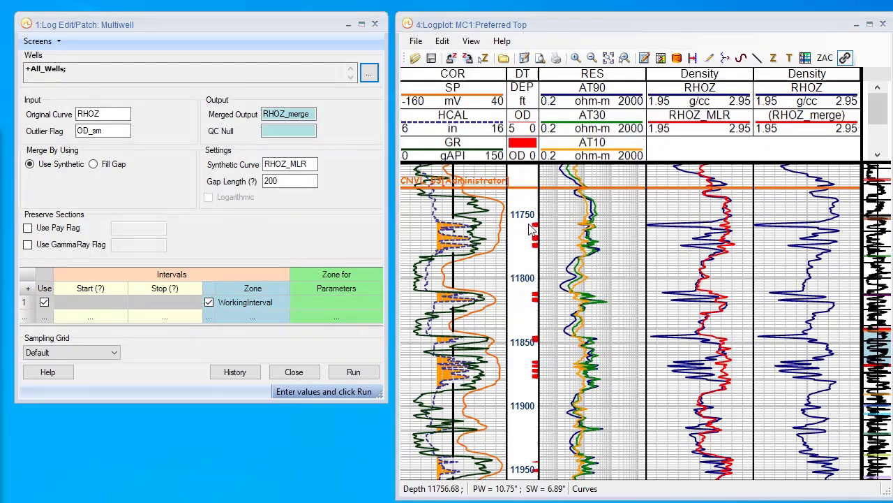
pyautogui.moveTo(543, 348)
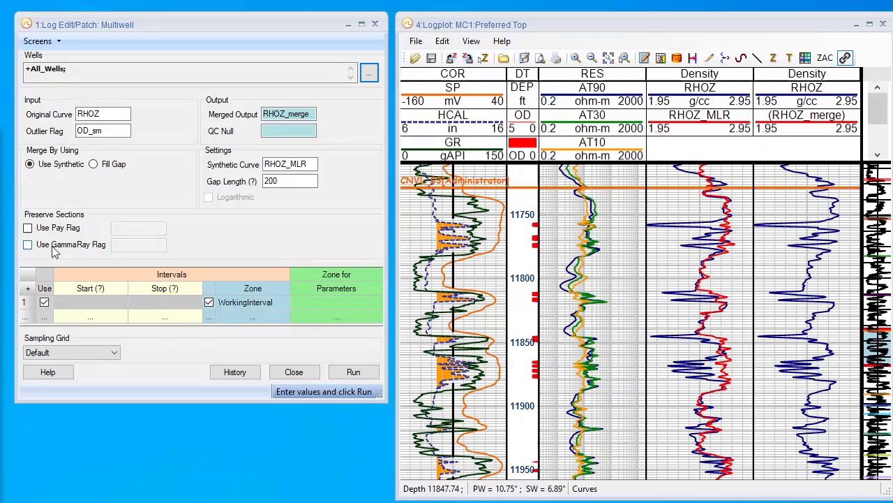
pyautogui.moveTo(129, 254)
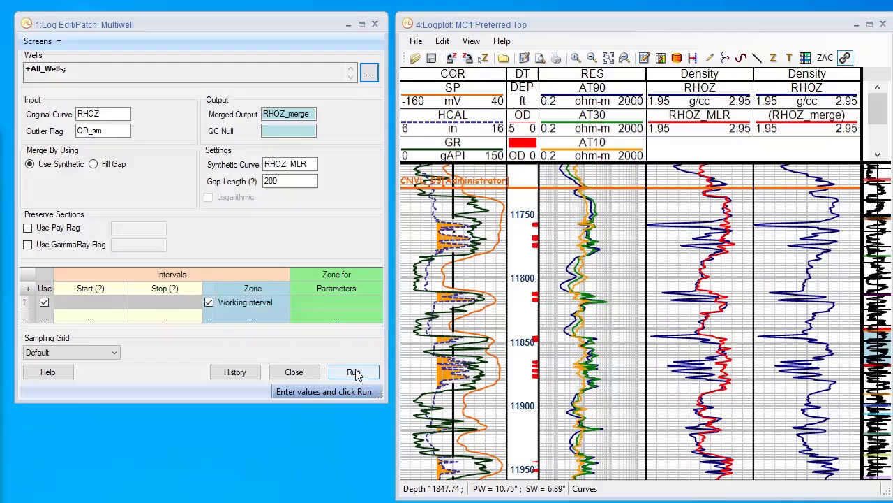
# Run the density merge on all wells to produce the RHOZ_merge curve.
pyautogui.click(354, 371)
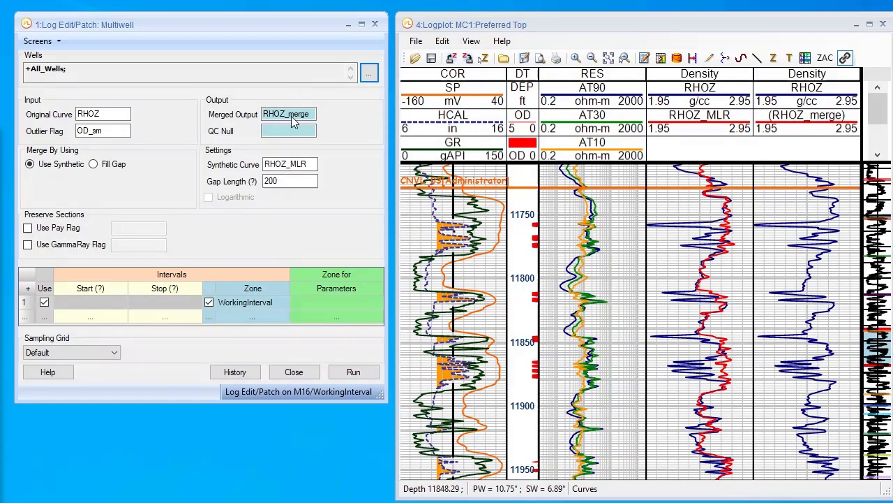
pyautogui.moveTo(695, 196)
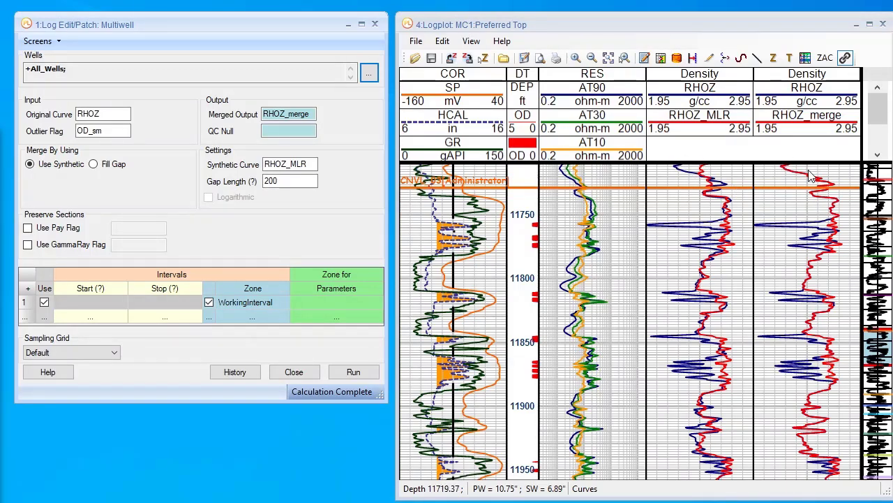
pyautogui.moveTo(835, 223)
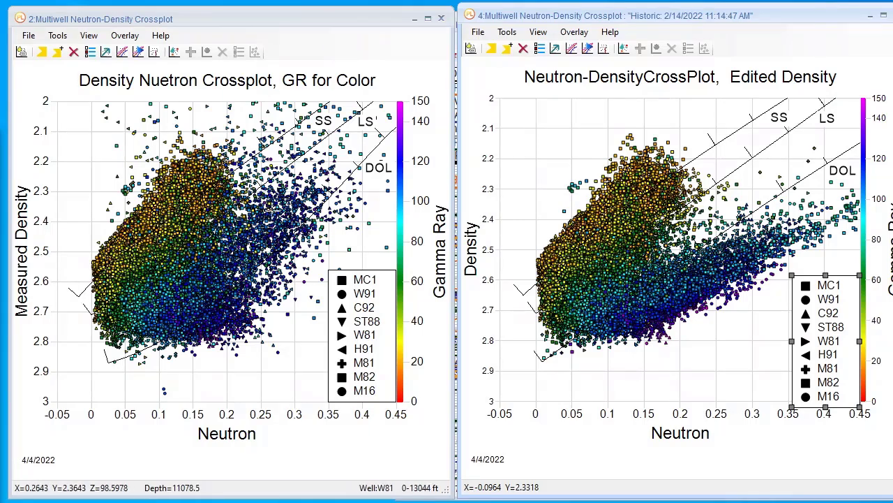
pyautogui.moveTo(599, 287)
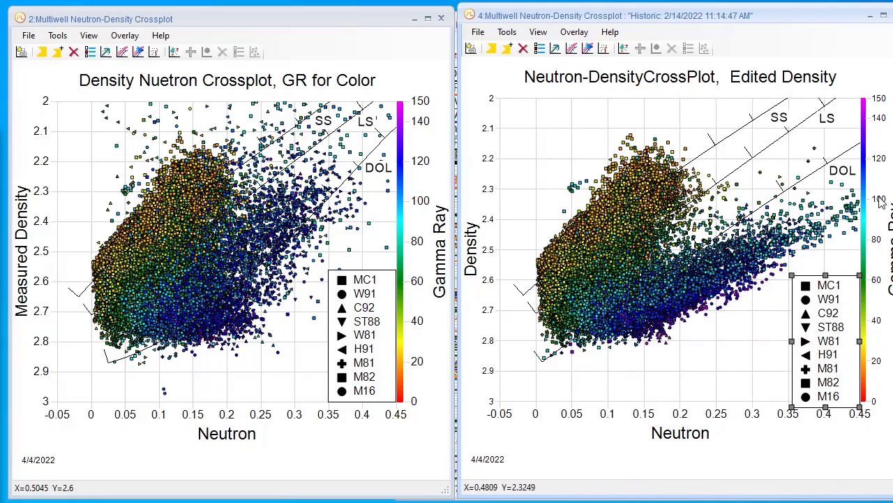
pyautogui.moveTo(570, 230)
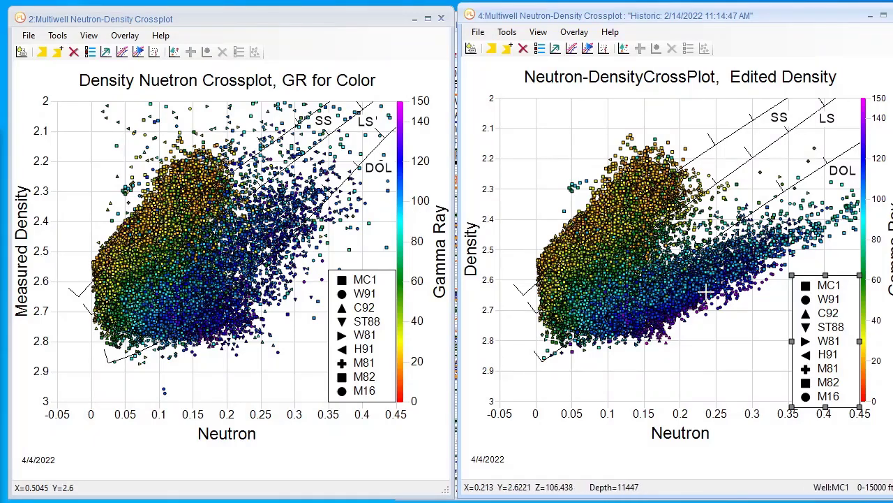
pyautogui.moveTo(709, 263)
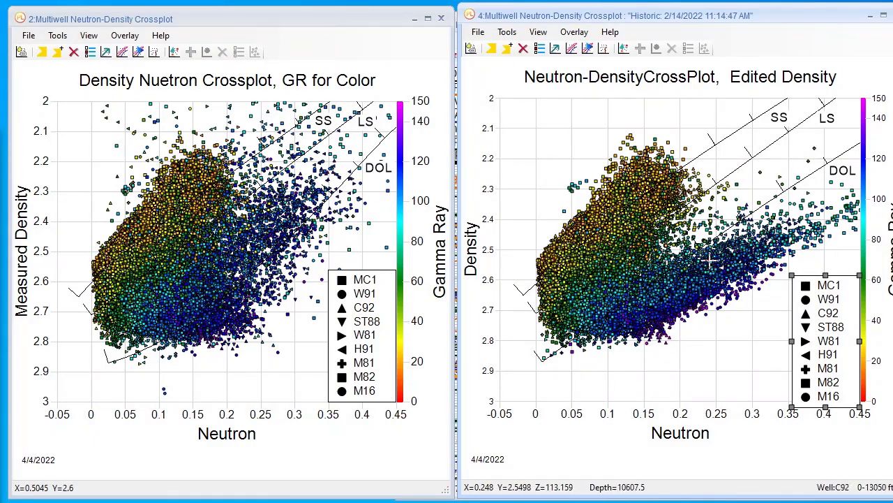